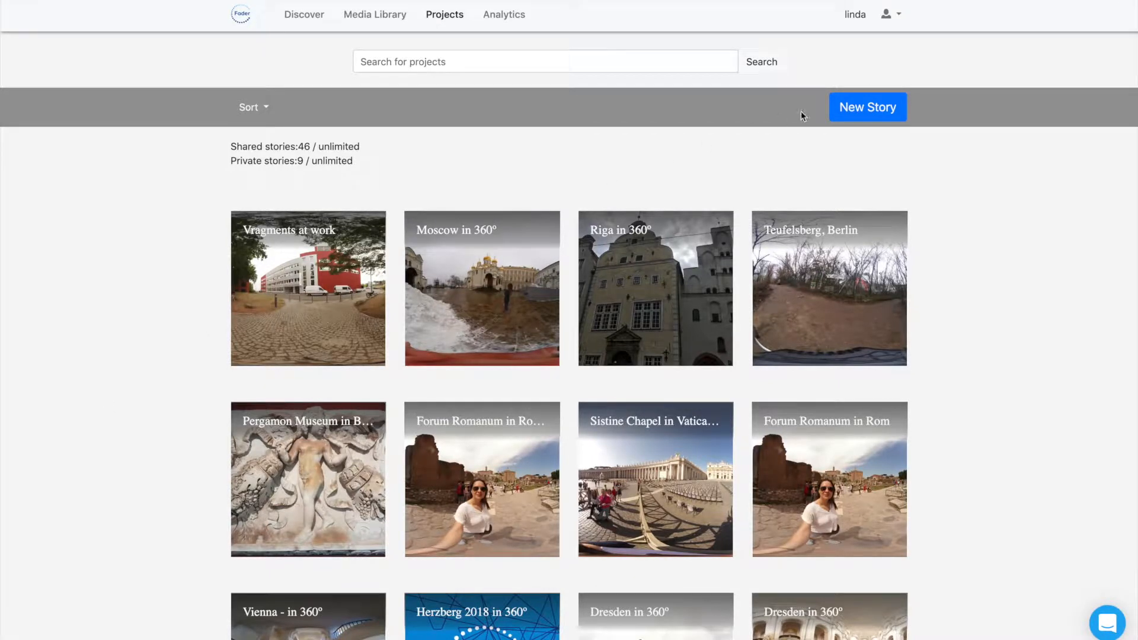
Step: Create the new story "Story Zathin" from the Projects page, opening it in the editor
left_click(866, 106)
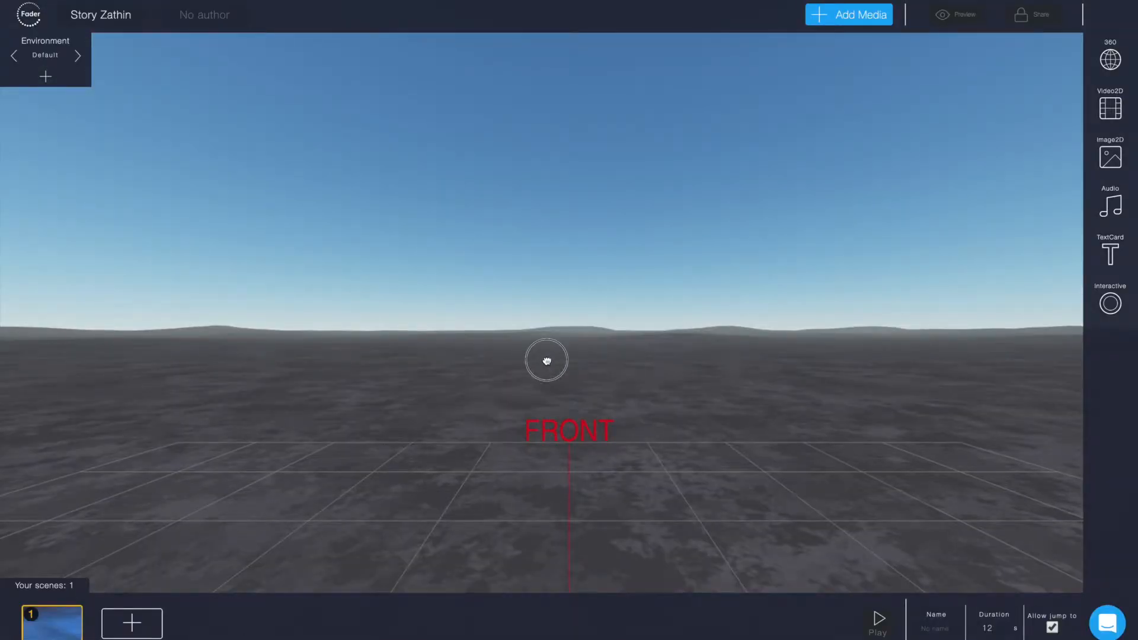
Step: Rotate the view left and right to look around the default landscape
left_click_drag(548, 360, 634, 352)
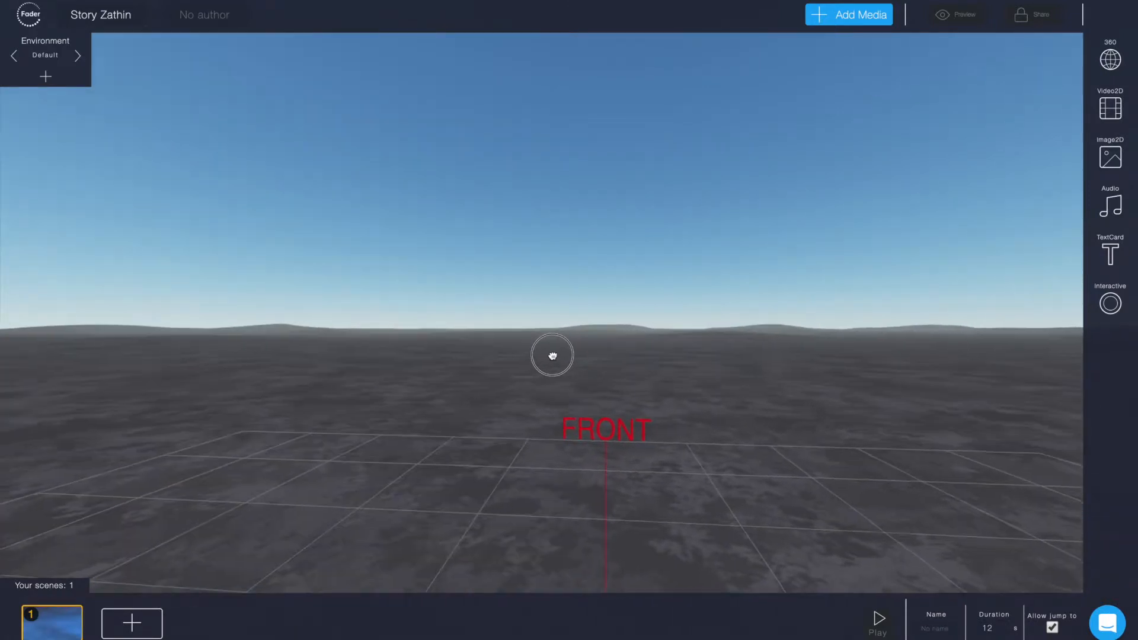
left_click_drag(553, 355, 387, 362)
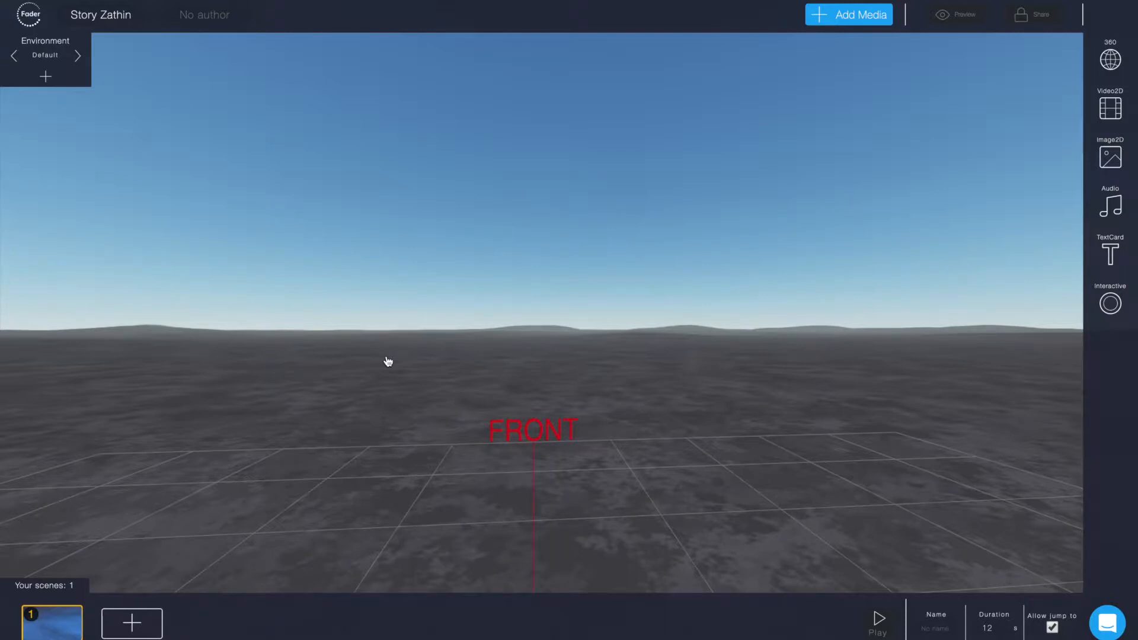
mouse_move(286, 251)
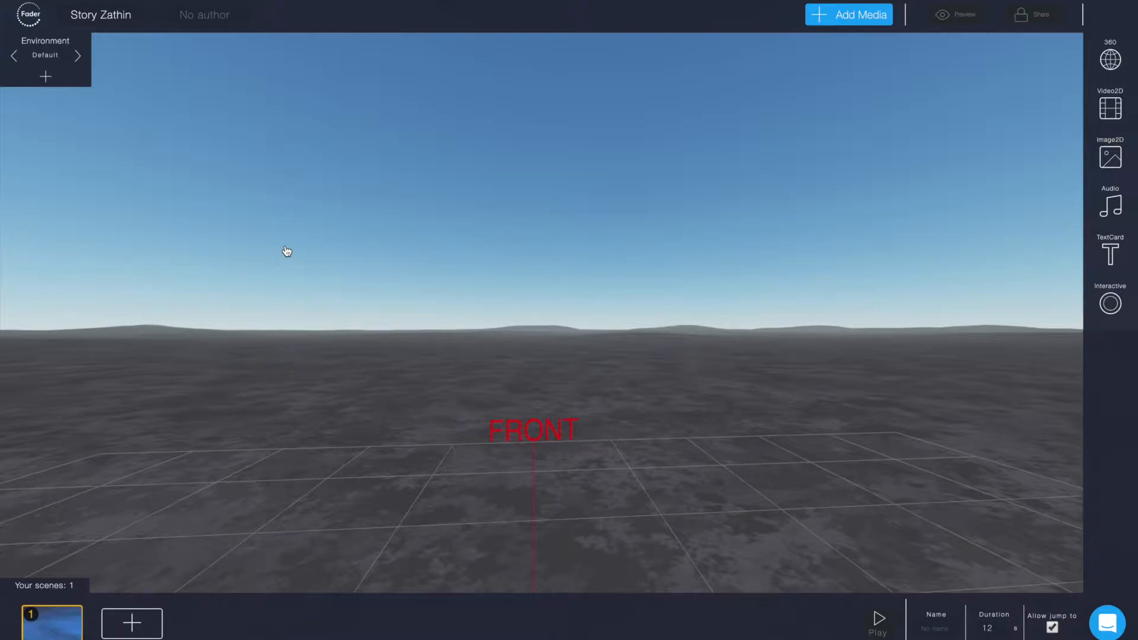
mouse_move(194, 156)
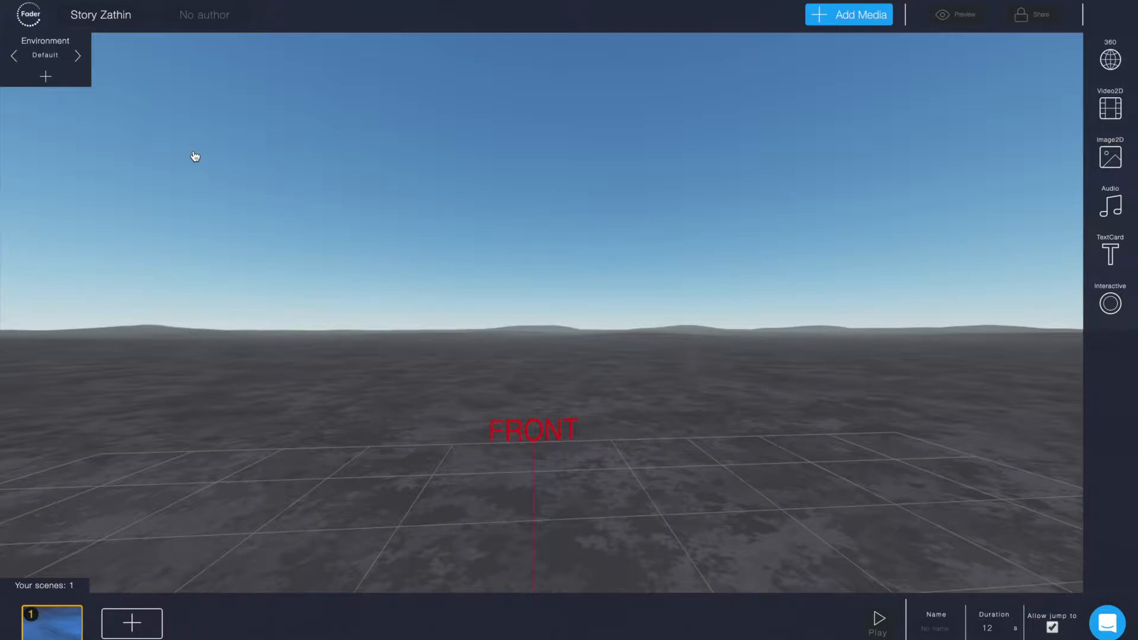
mouse_move(13, 56)
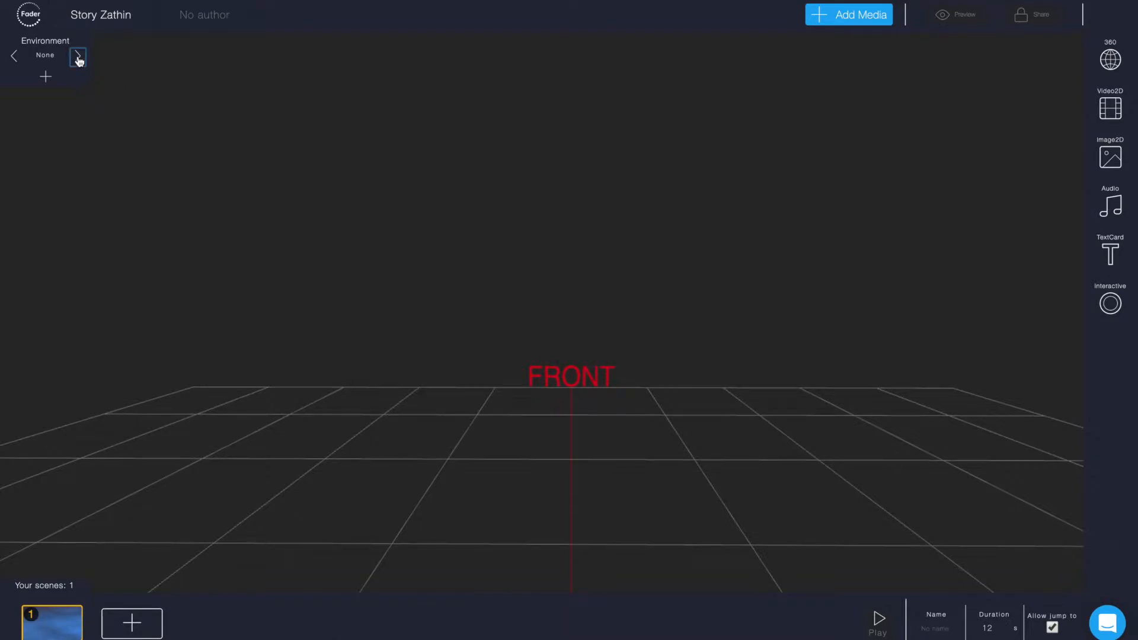
Step: Cycle the environment through Default, Arches, Starry, Egypt, Volcano and Goaland to Yavapai, showing its settings
left_click(78, 57)
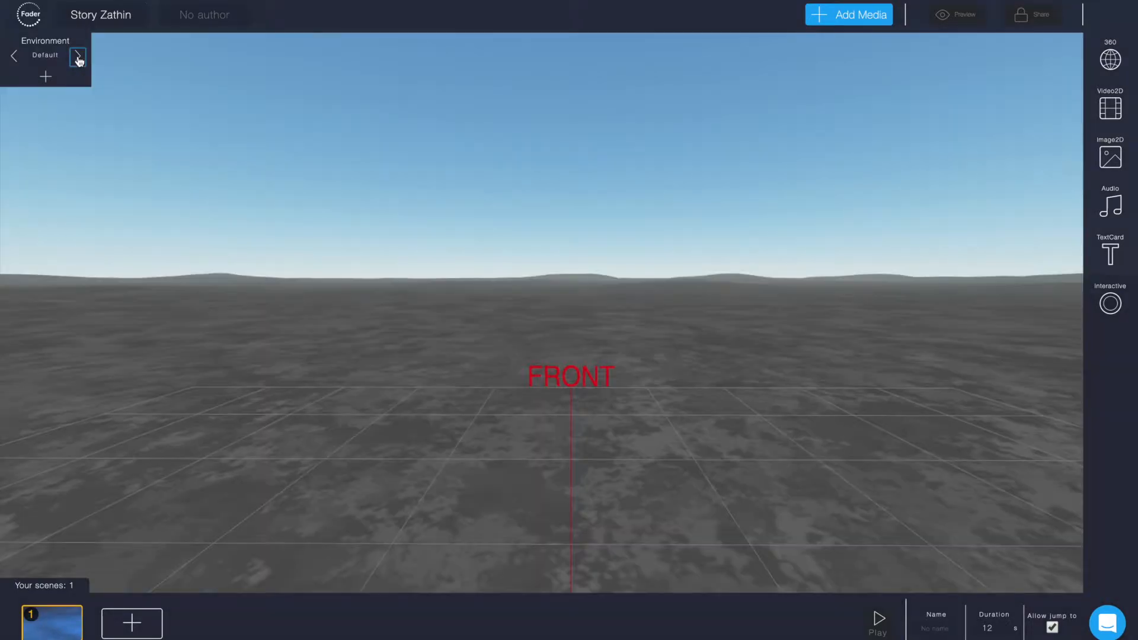
left_click(77, 57)
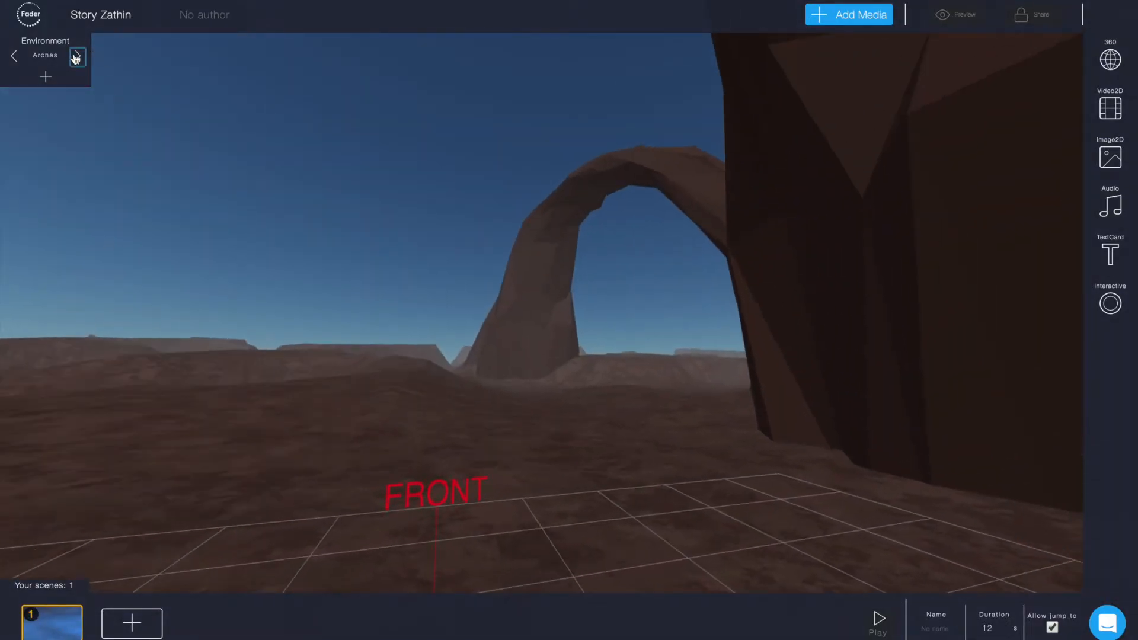
left_click(77, 57)
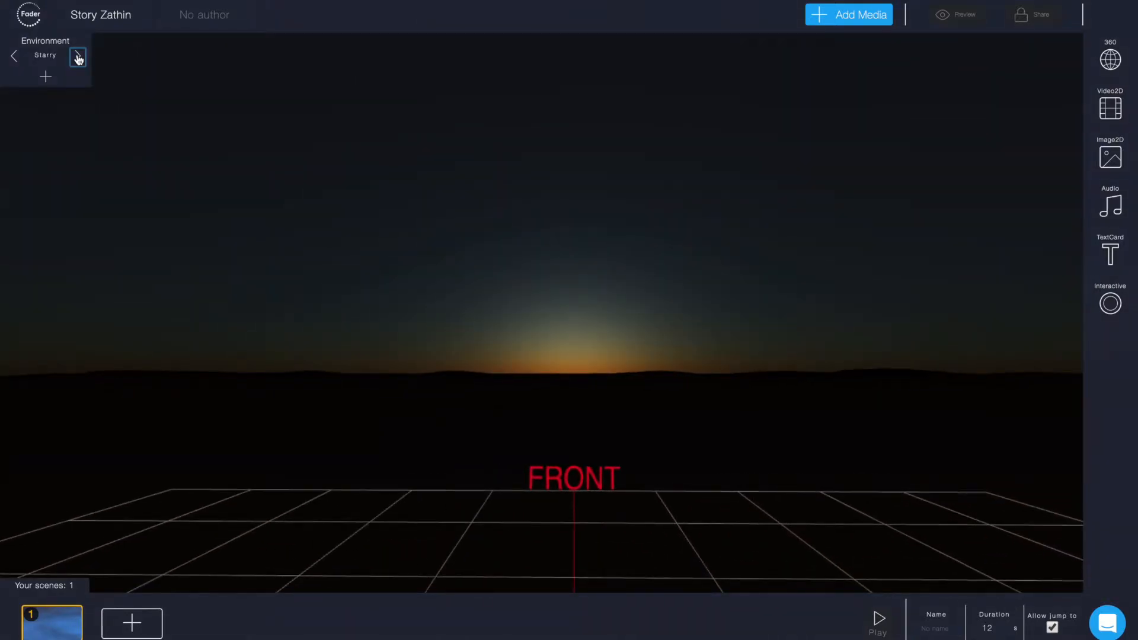
left_click(79, 55)
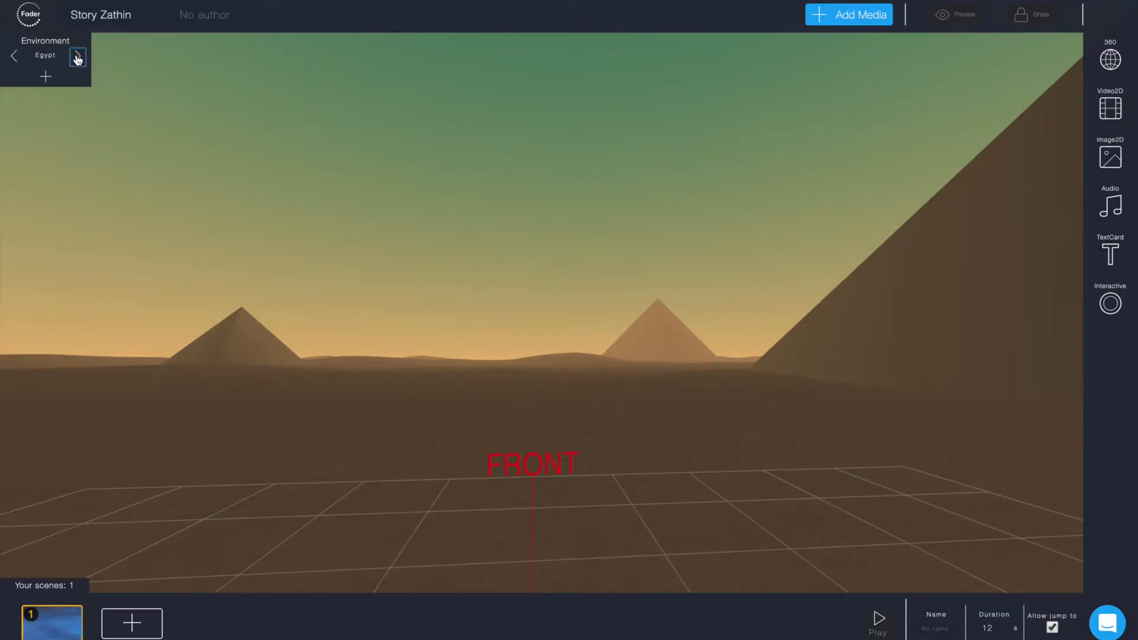
left_click(78, 55)
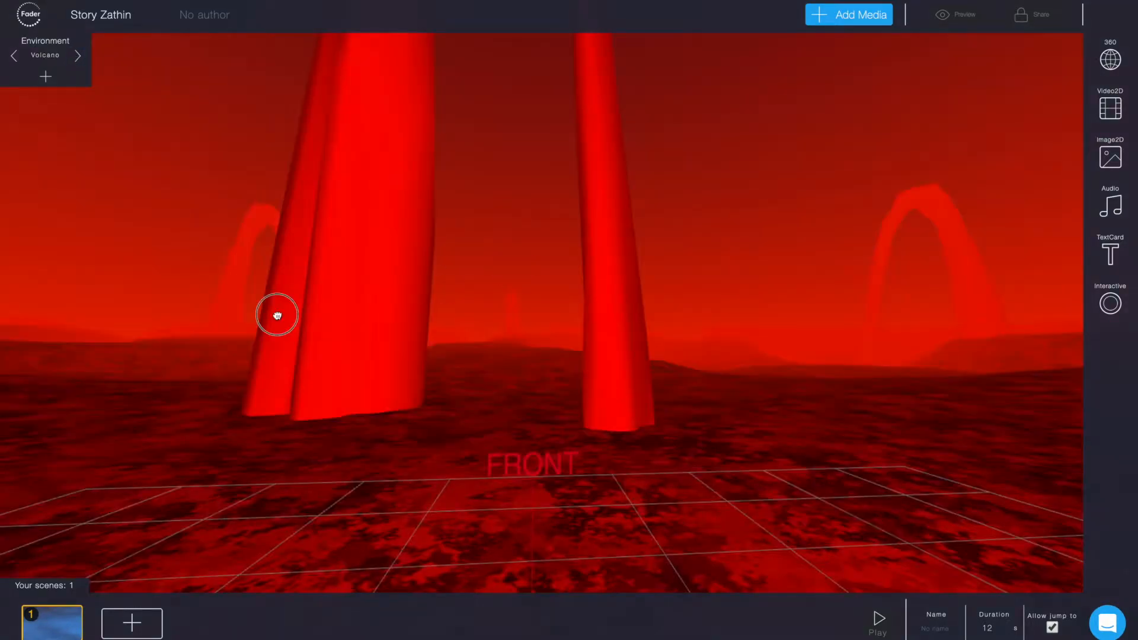
left_click(79, 57)
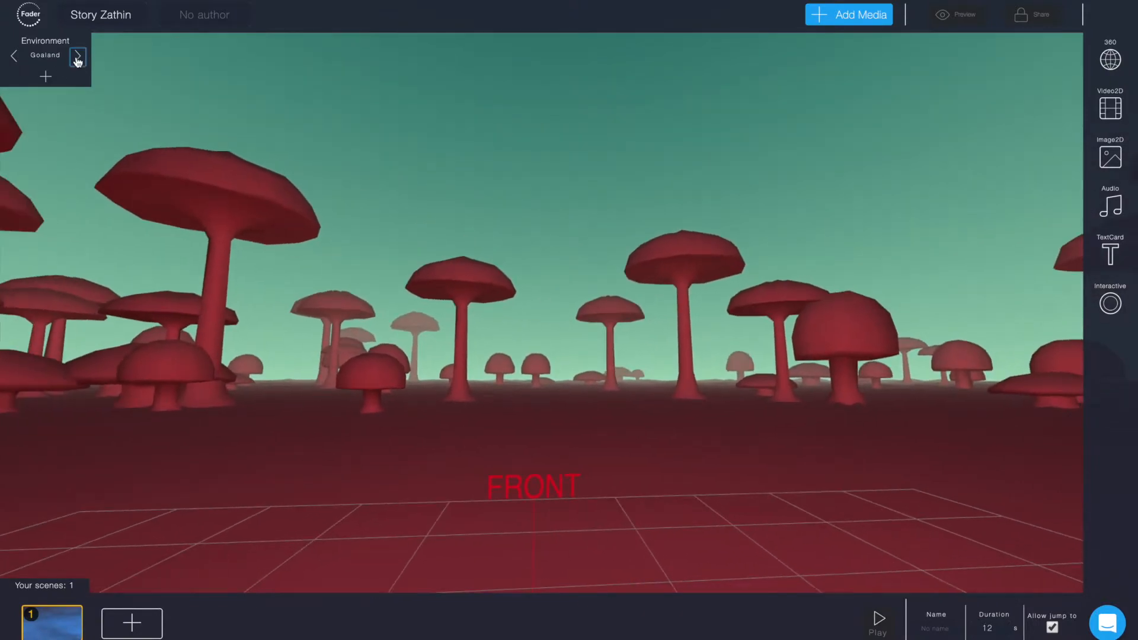
left_click(78, 55)
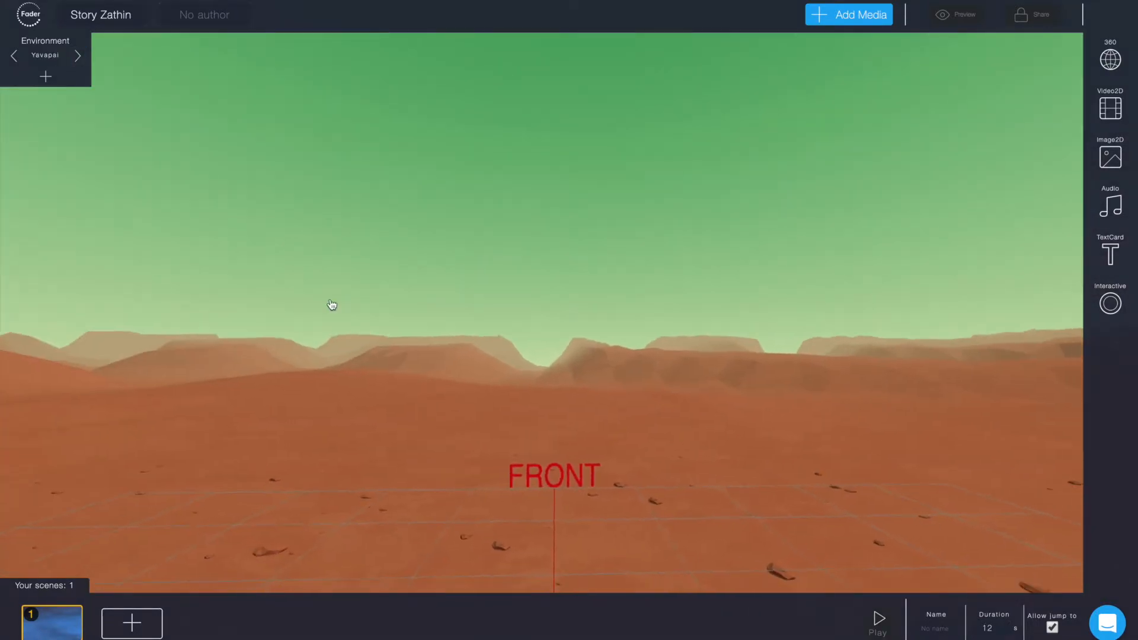
left_click(45, 76)
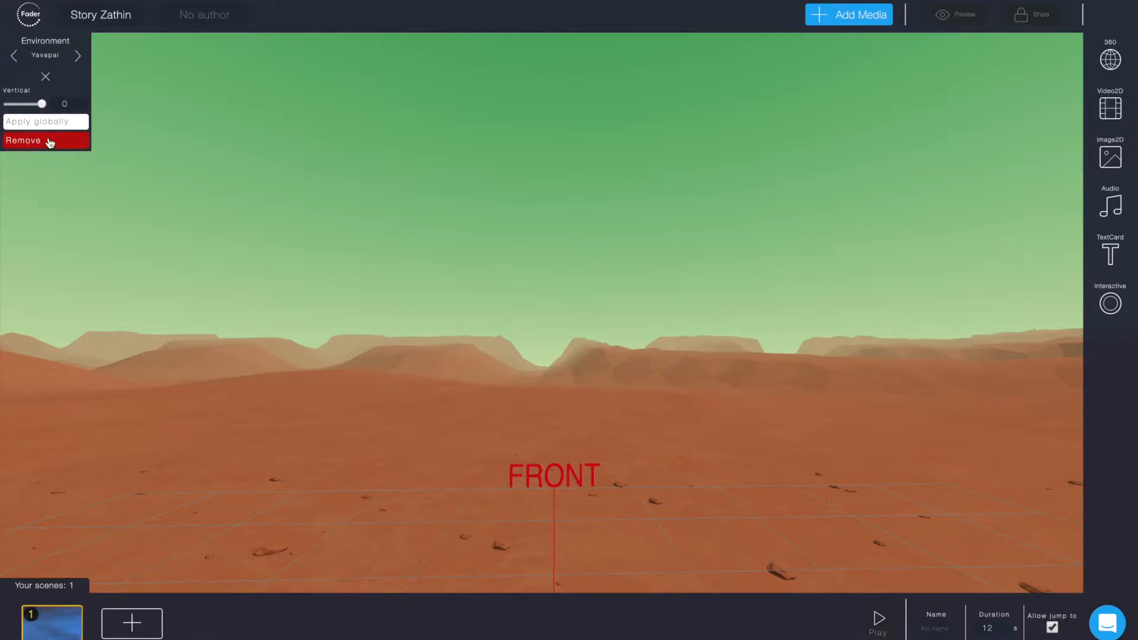
Step: Remove the Yavapai environment and select the Dream landscape instead
left_click(23, 140)
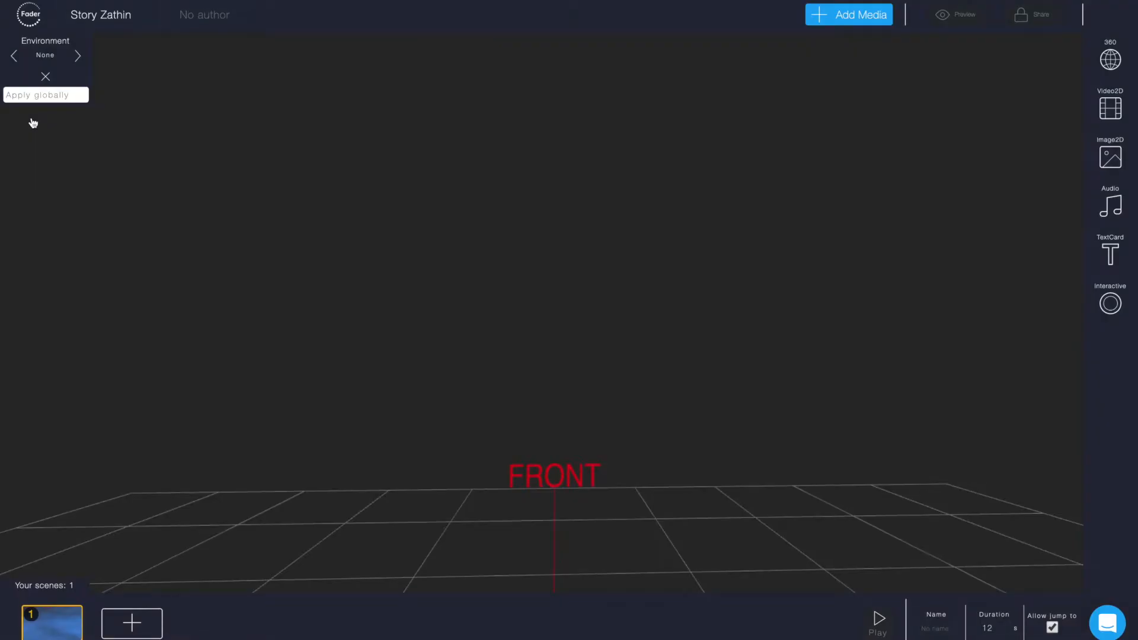
left_click(13, 56)
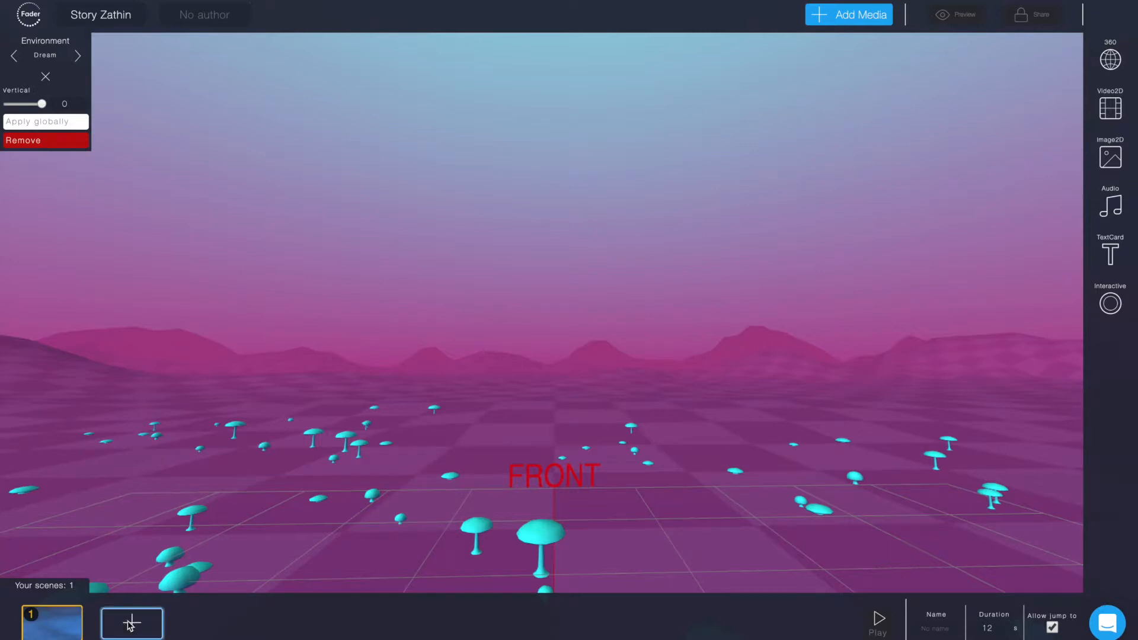
Step: Add scenes 2 and 3 to the story from the scene strip
left_click(132, 623)
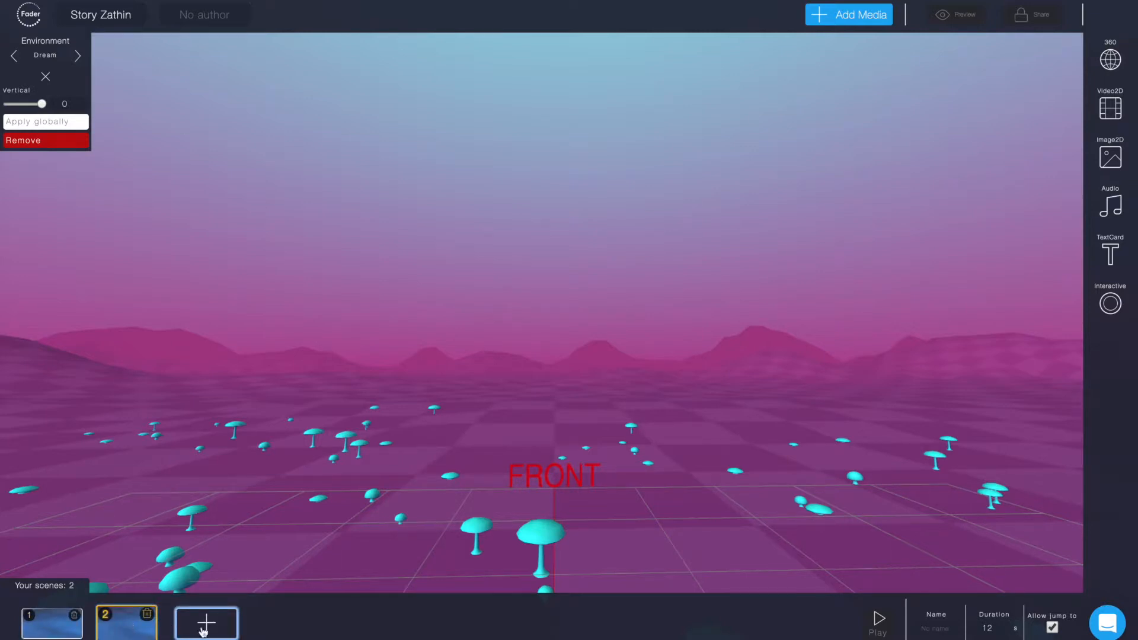
left_click(207, 622)
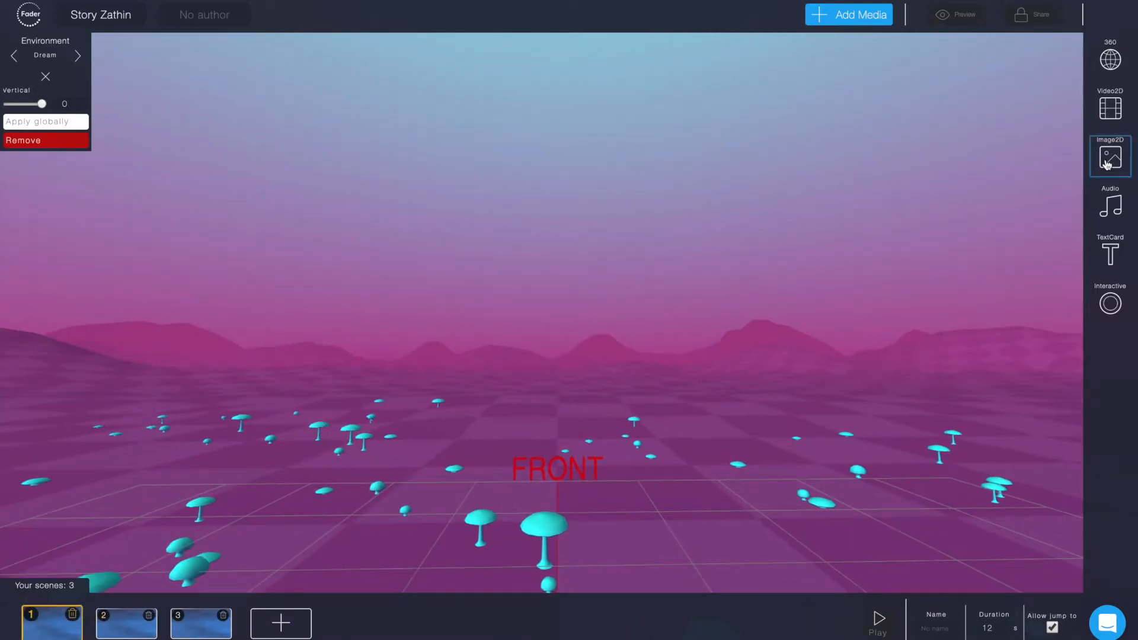
Step: Insert SAM_100_0391.jpg as a 2D image, centred, pushed farther away and raised just above the horizon
left_click(1110, 157)
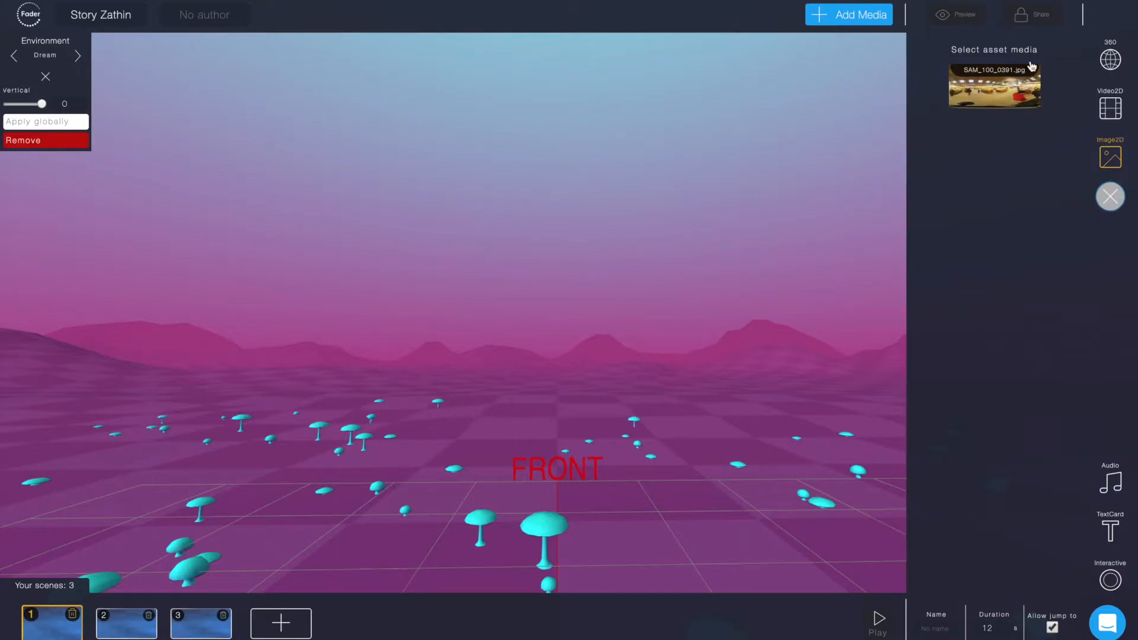
left_click(994, 86)
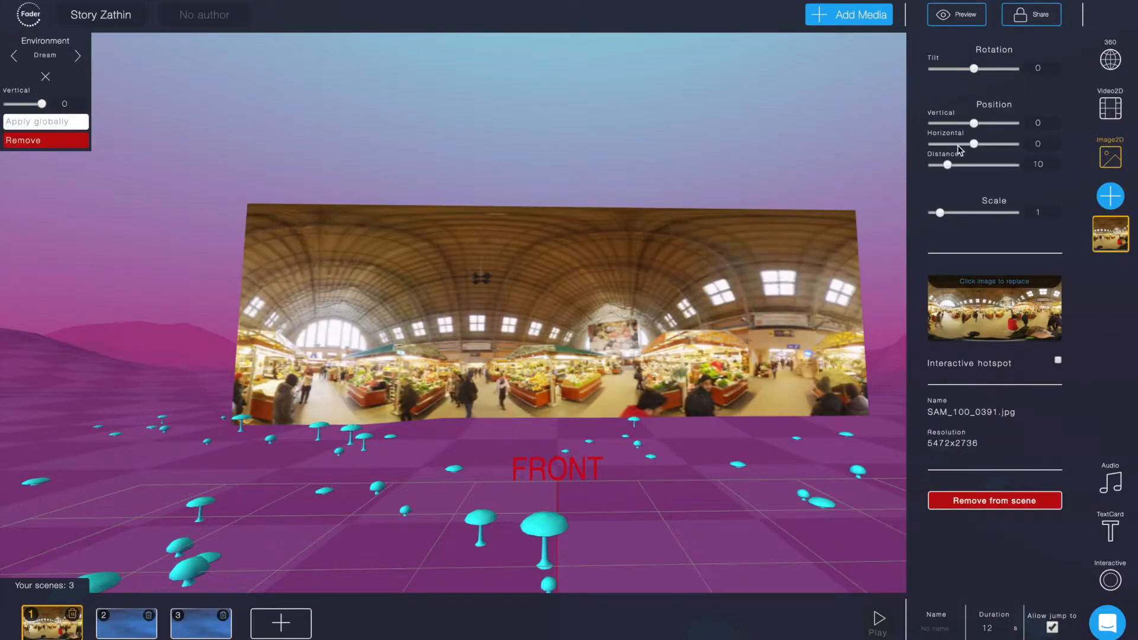
left_click_drag(948, 144, 976, 143)
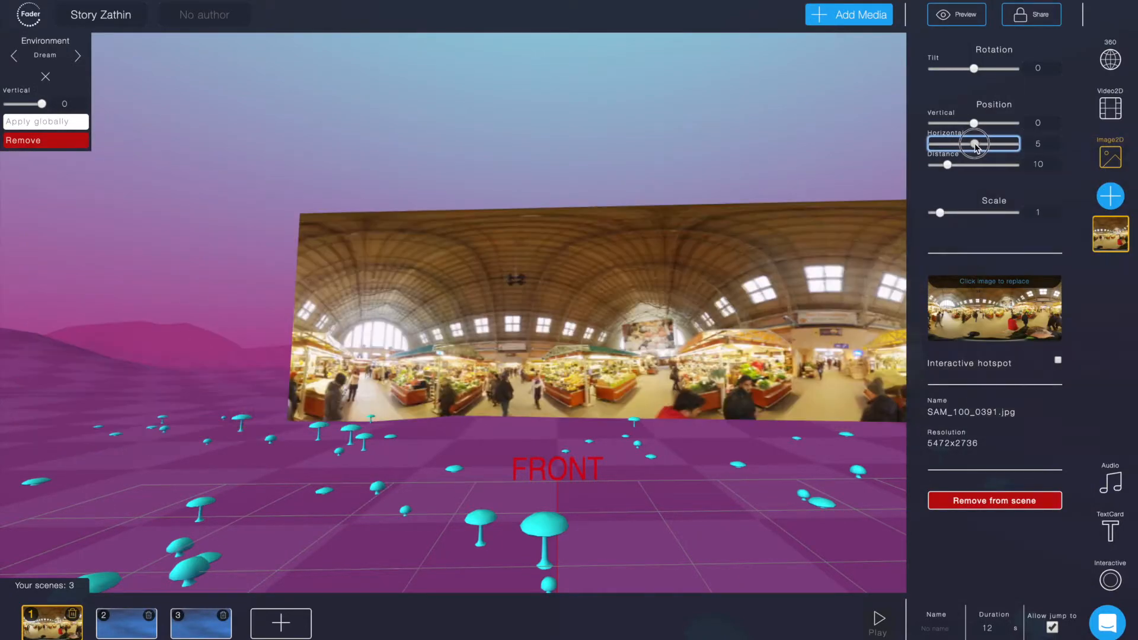
left_click_drag(976, 143, 947, 143)
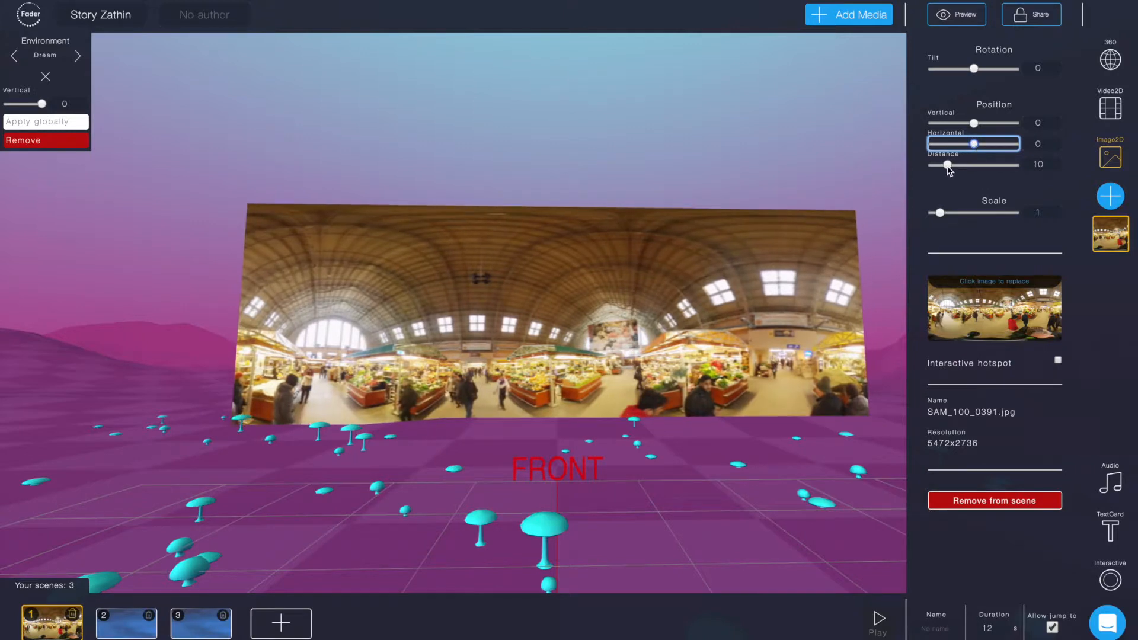
left_click_drag(949, 164, 958, 164)
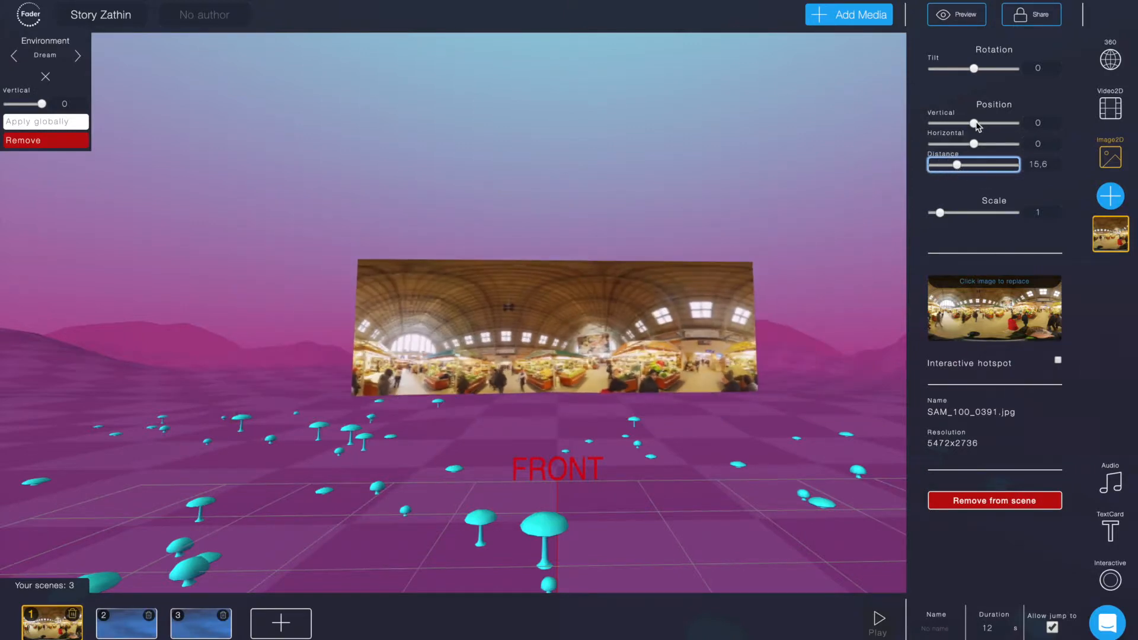
left_click_drag(975, 123, 981, 123)
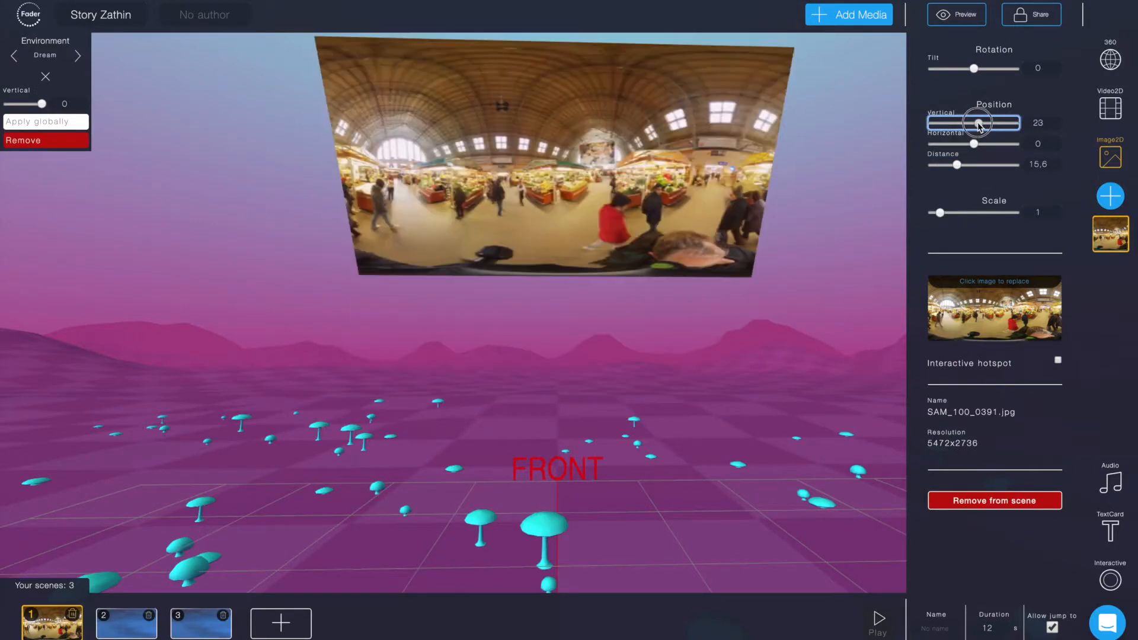
left_click_drag(986, 122, 978, 122)
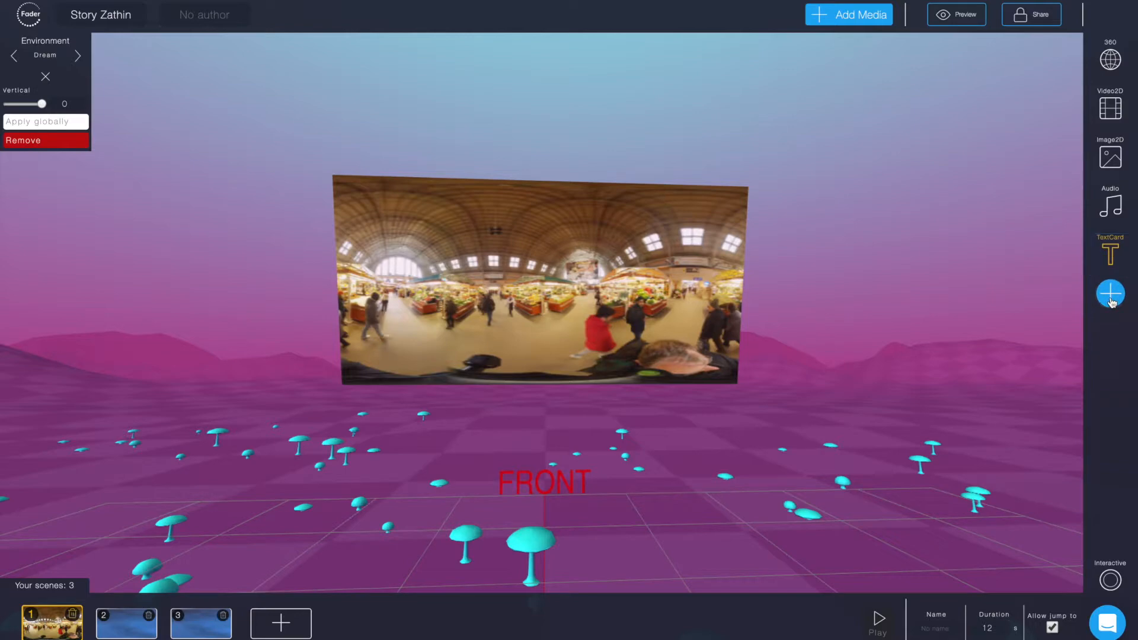
Step: Add a text card with the headline 'Market Scene' and adjust its vertical position
left_click(1110, 293)
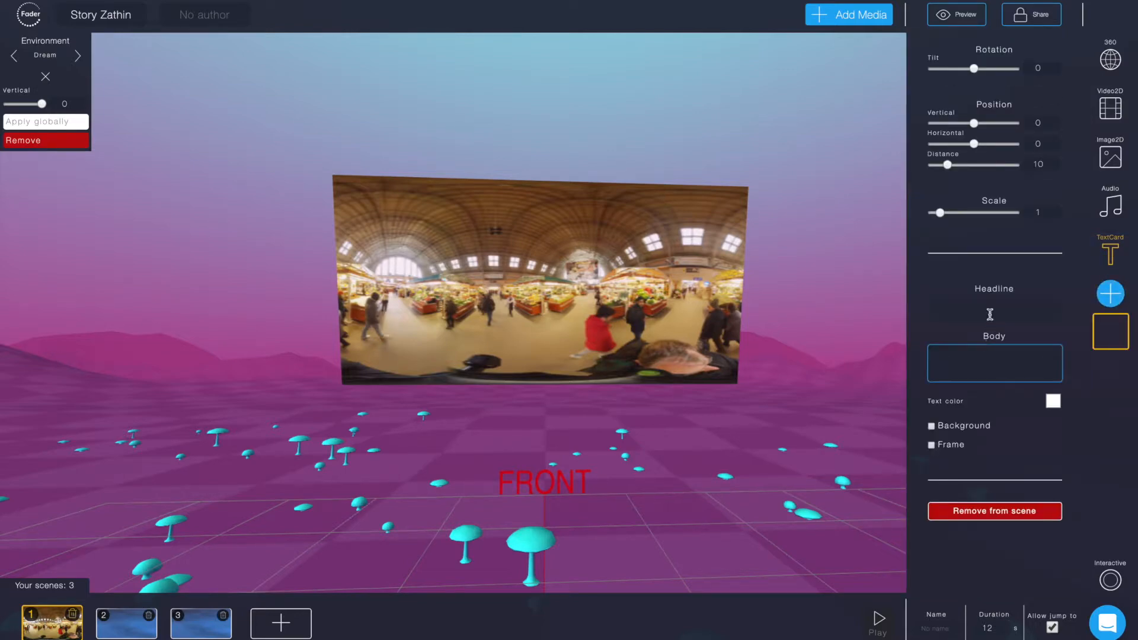
type("Market Scene")
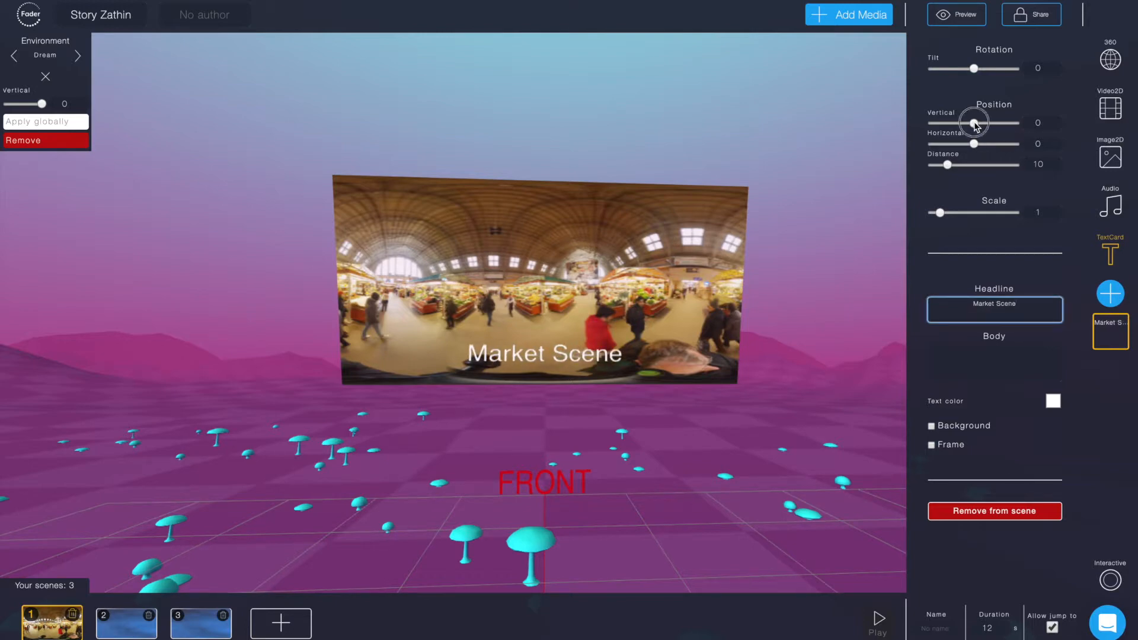
left_click_drag(976, 122, 972, 122)
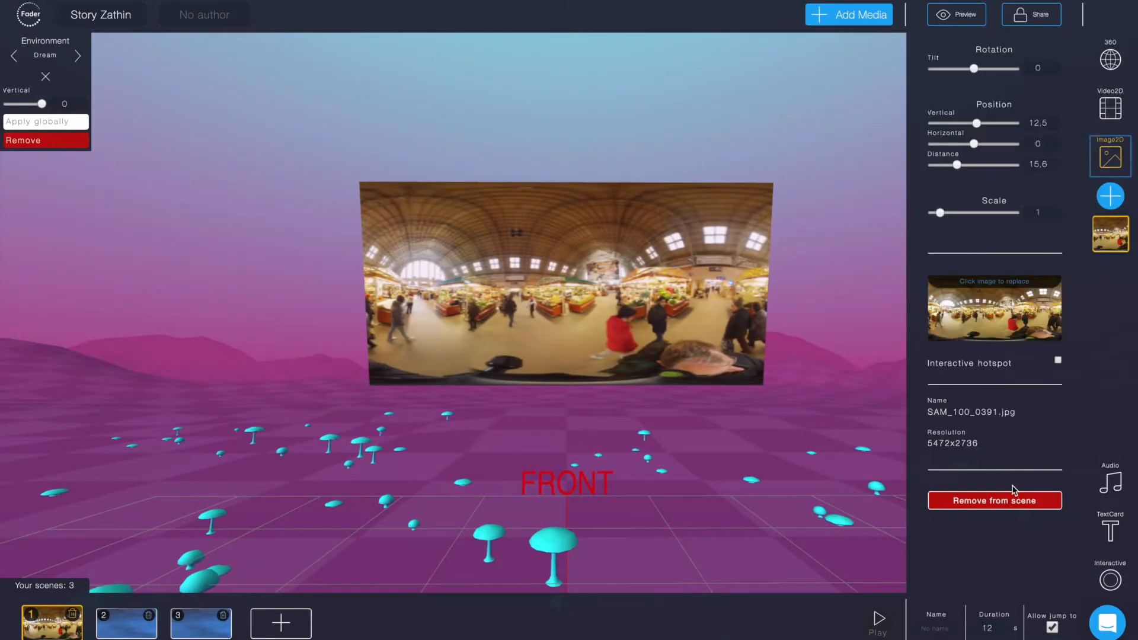
Step: Remove the flat image and apply SAM_100_0391.jpg as a 360 background, then look around inside it
left_click(995, 500)
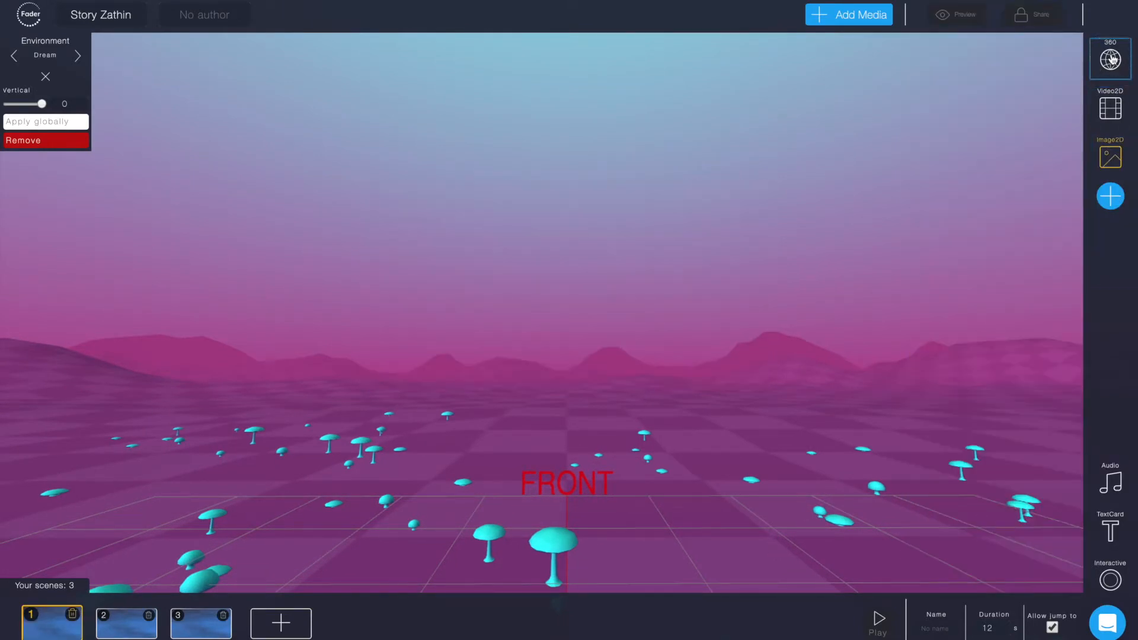
left_click(1109, 58)
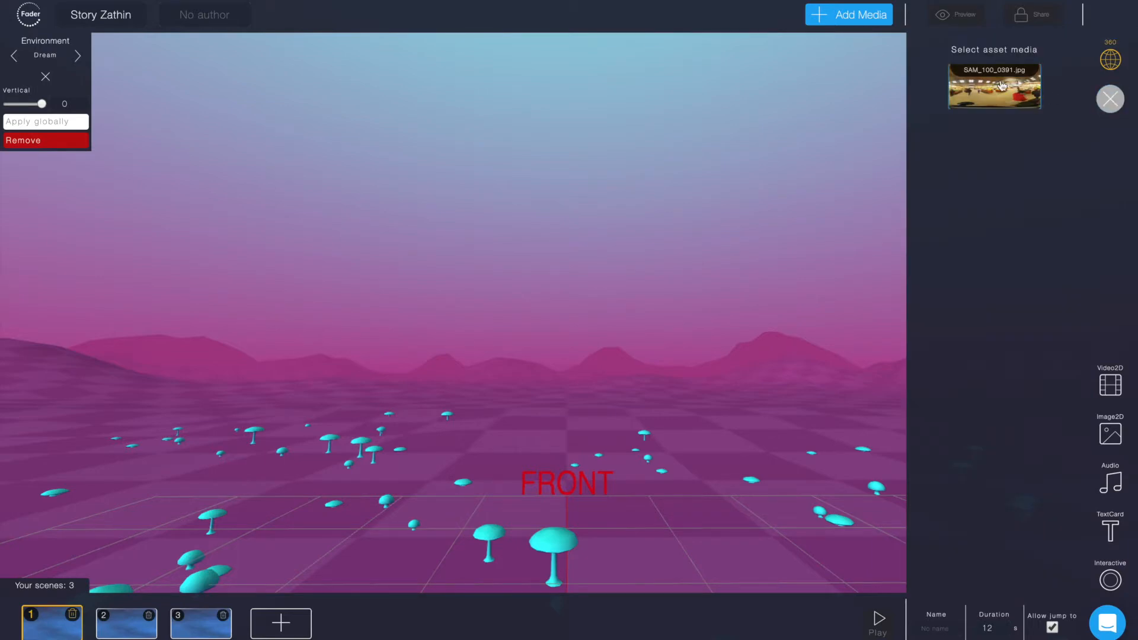
left_click(993, 86)
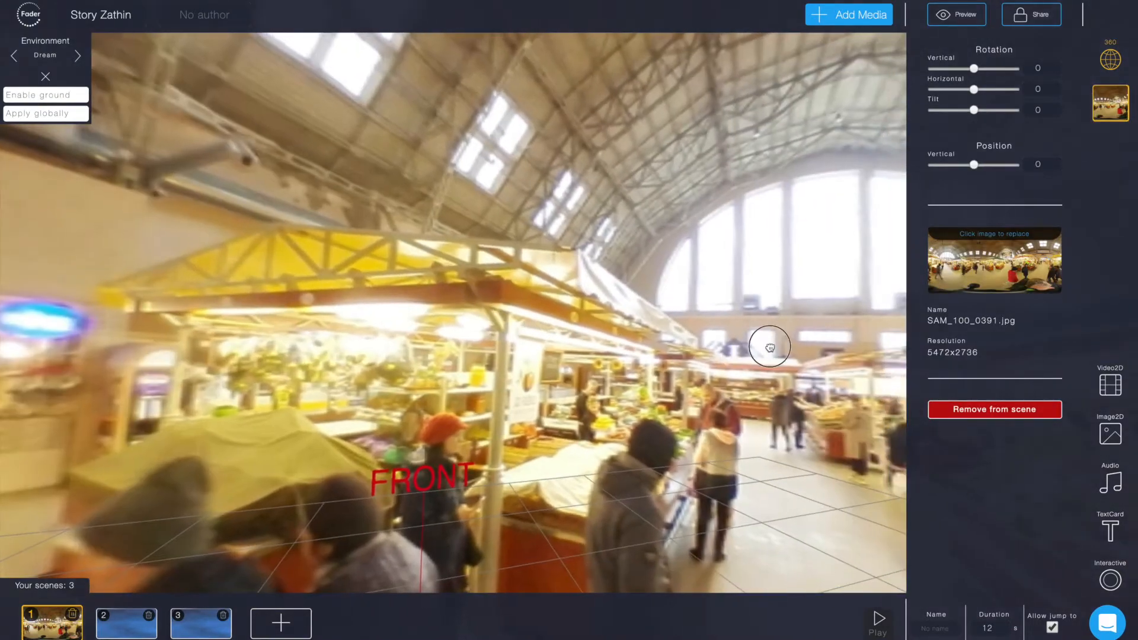
left_click_drag(769, 347, 738, 346)
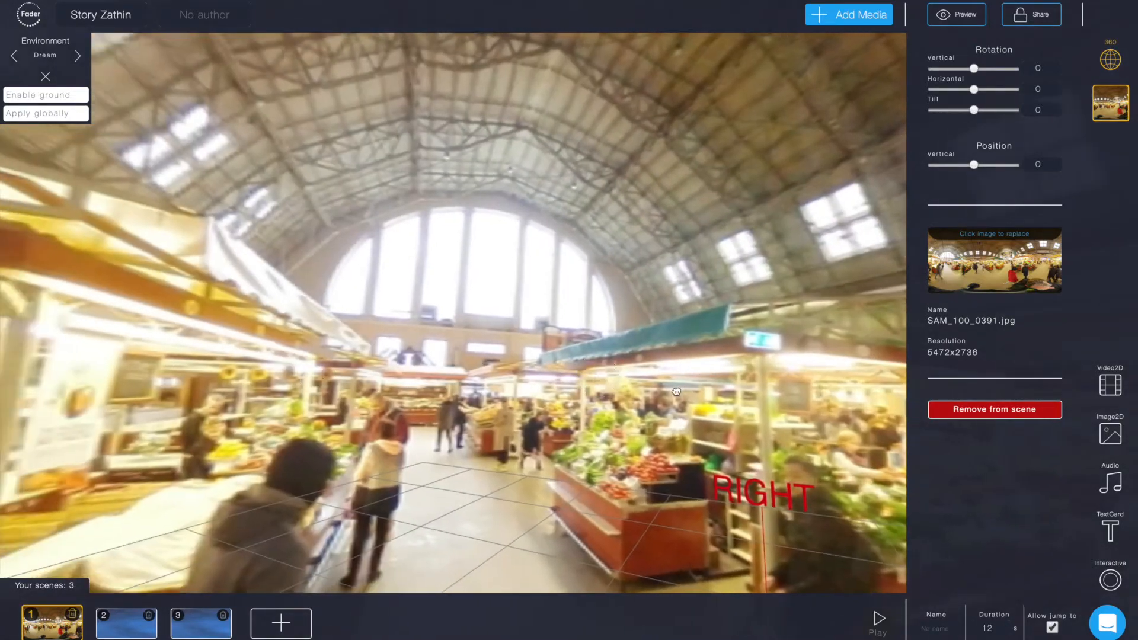
left_click_drag(674, 392, 493, 410)
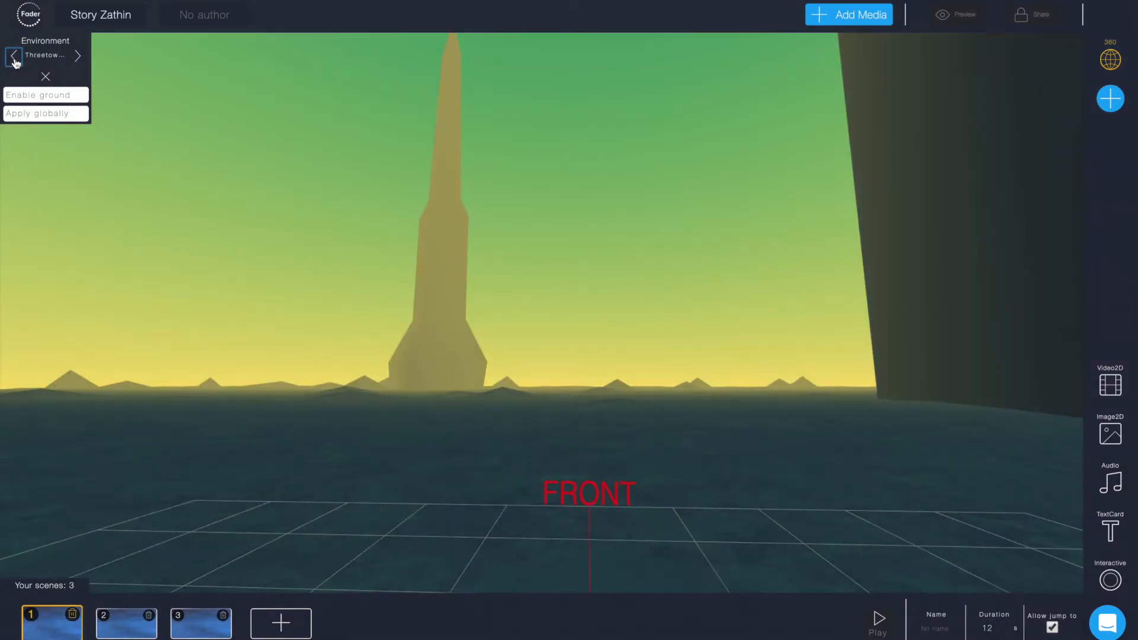
Step: Switch the environment to the Yavapai red desert and turn the view across it
left_click(13, 56)
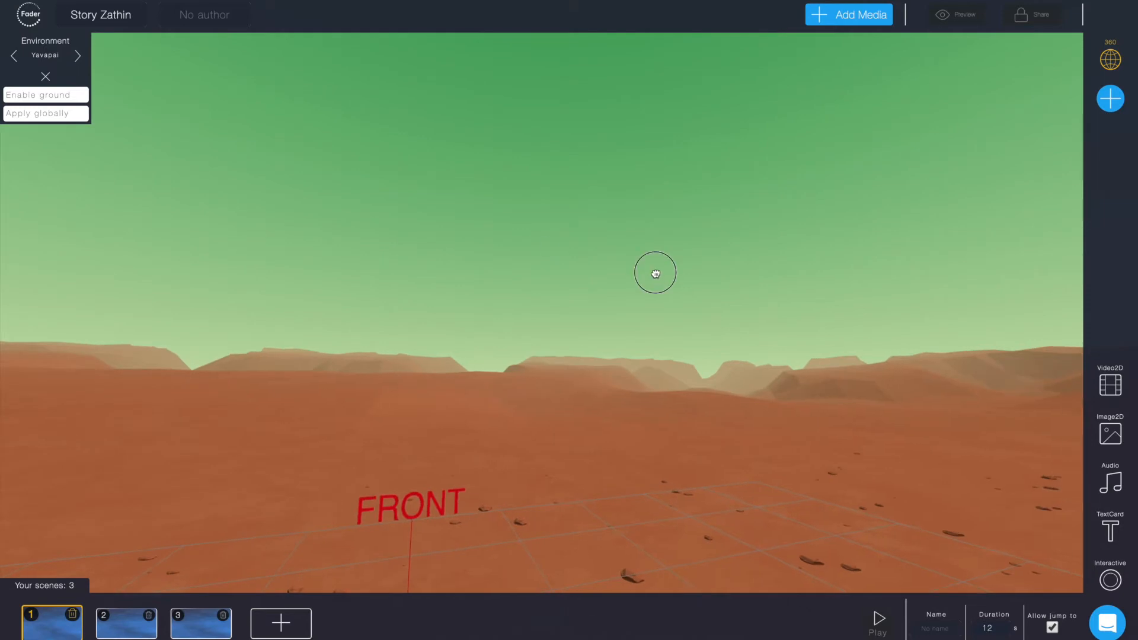
left_click_drag(656, 274, 491, 270)
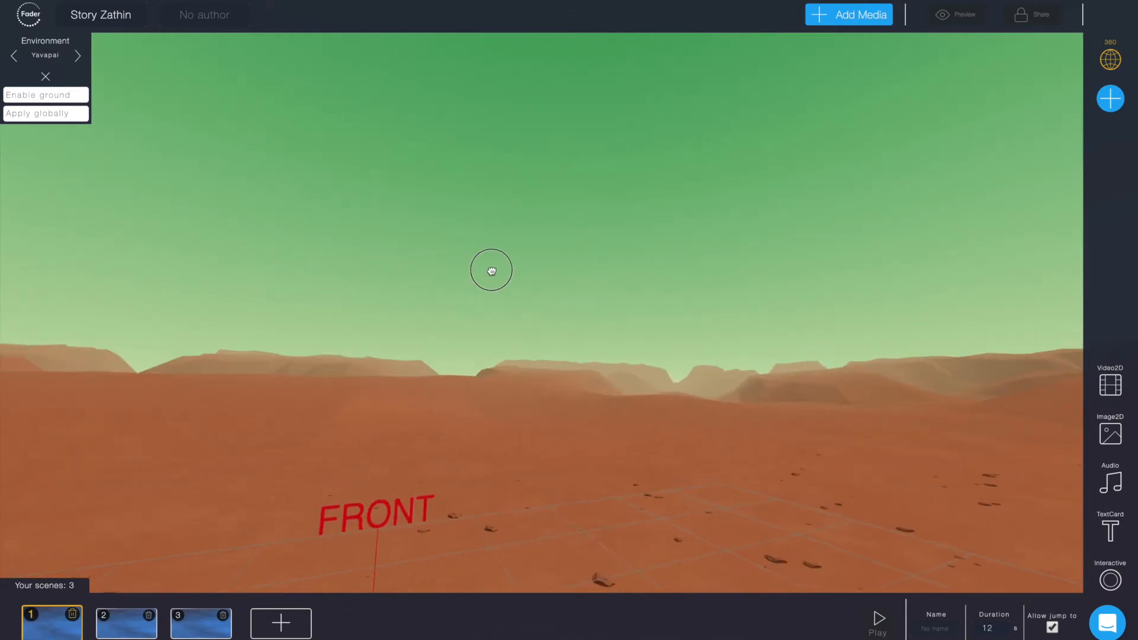
left_click_drag(491, 271, 434, 265)
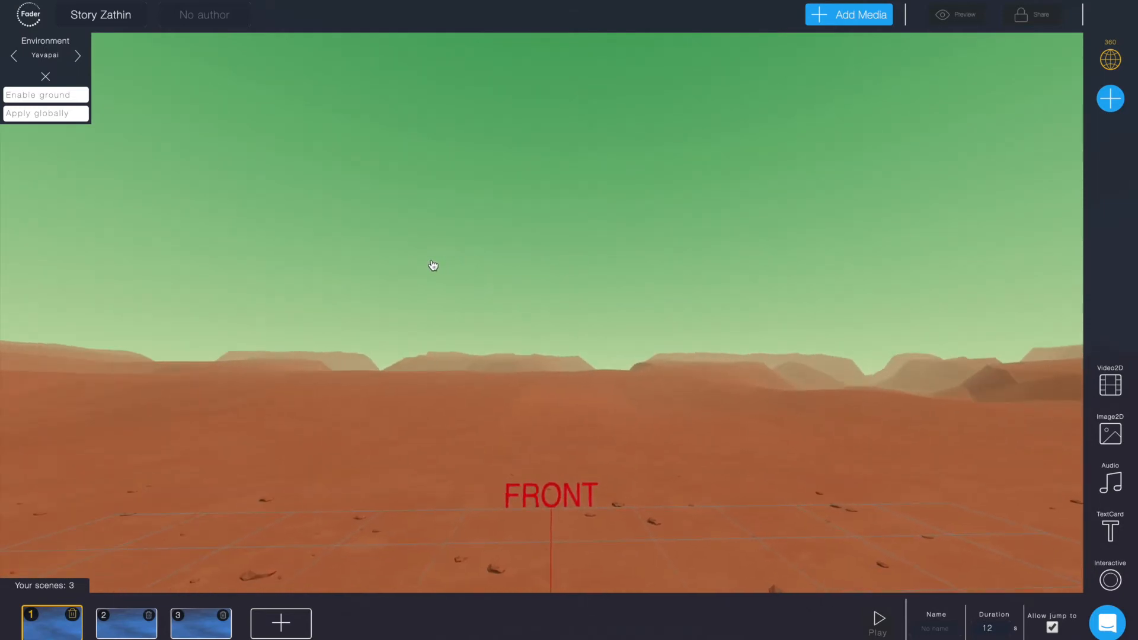